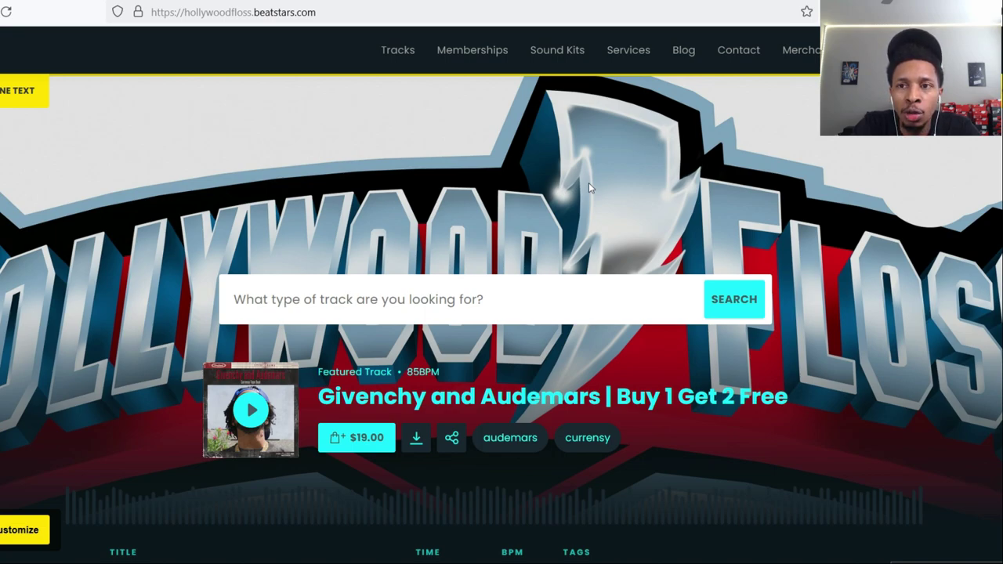
{"action": "mouse_move", "coordinate": [589, 159]}
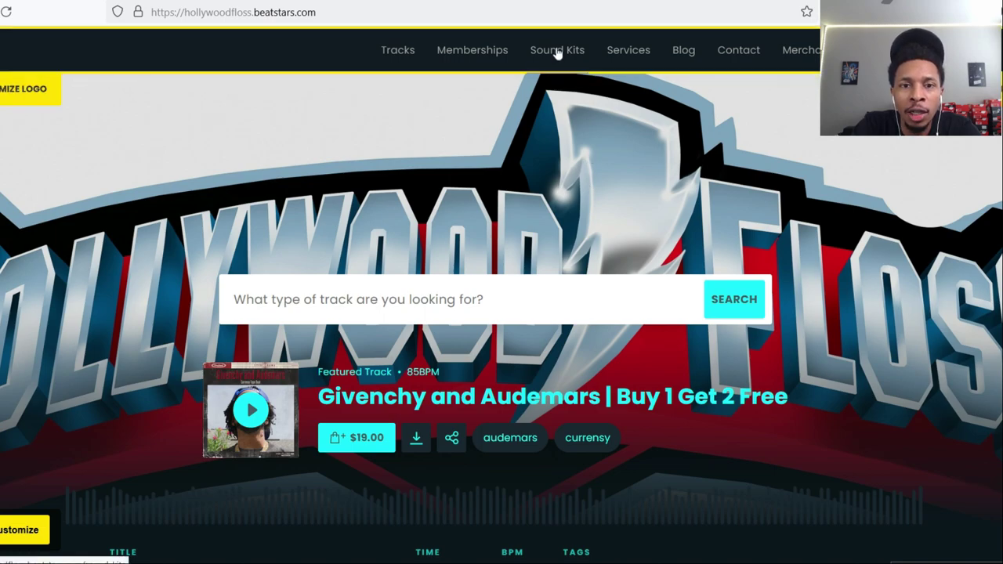
- Browse the store's Sound Kits catalogue down through the Scaler 2 and loop kits
{"action": "left_click", "coordinate": [558, 49]}
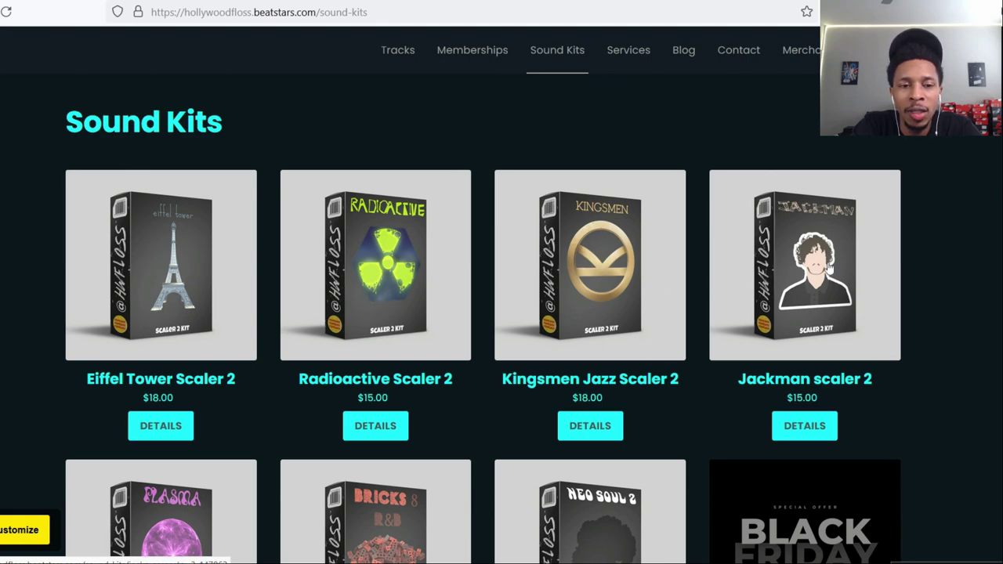
{"action": "mouse_move", "coordinate": [329, 285]}
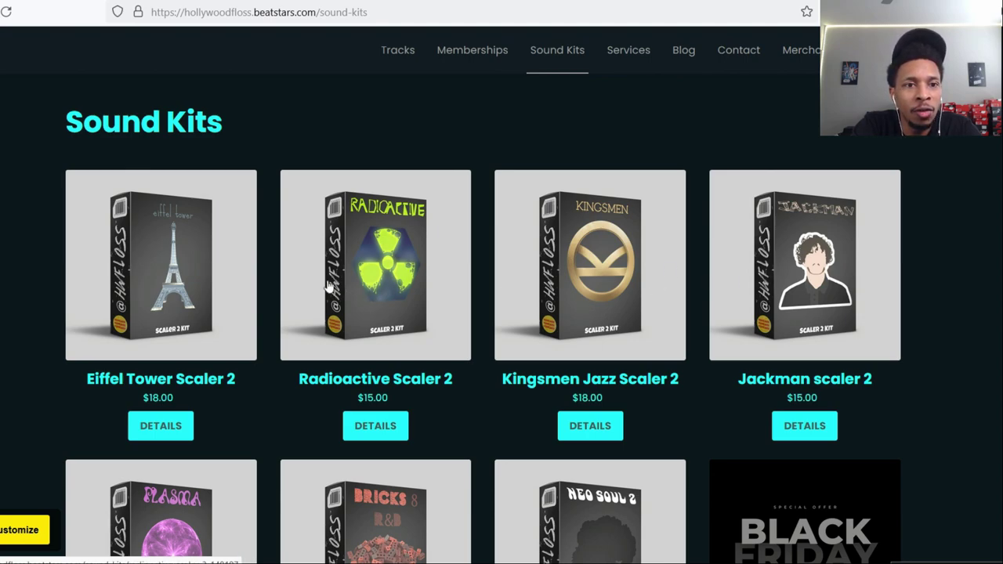
{"action": "mouse_move", "coordinate": [370, 303]}
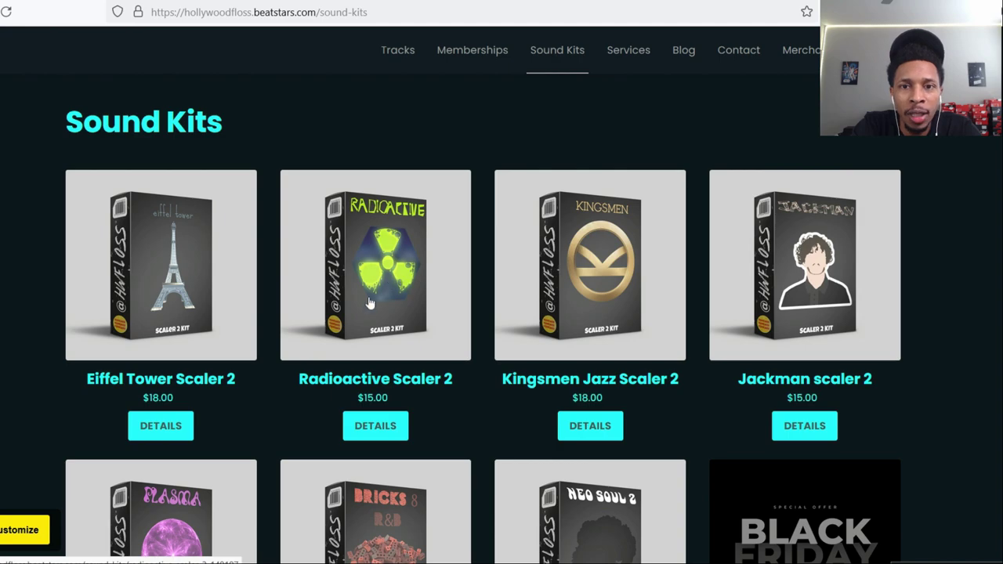
{"action": "mouse_move", "coordinate": [814, 310]}
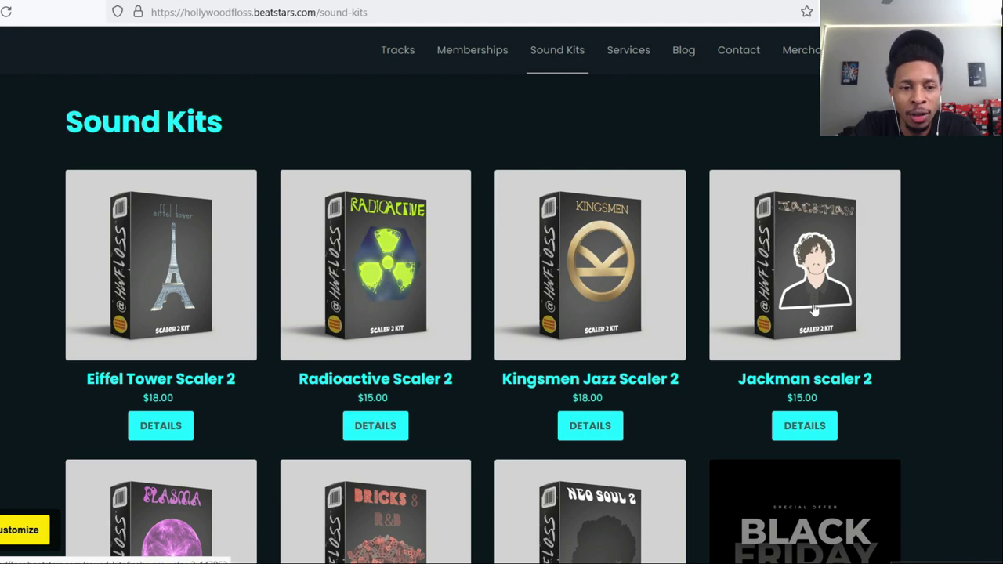
{"action": "scroll", "scroll_direction": "down", "scroll_amount": 3}
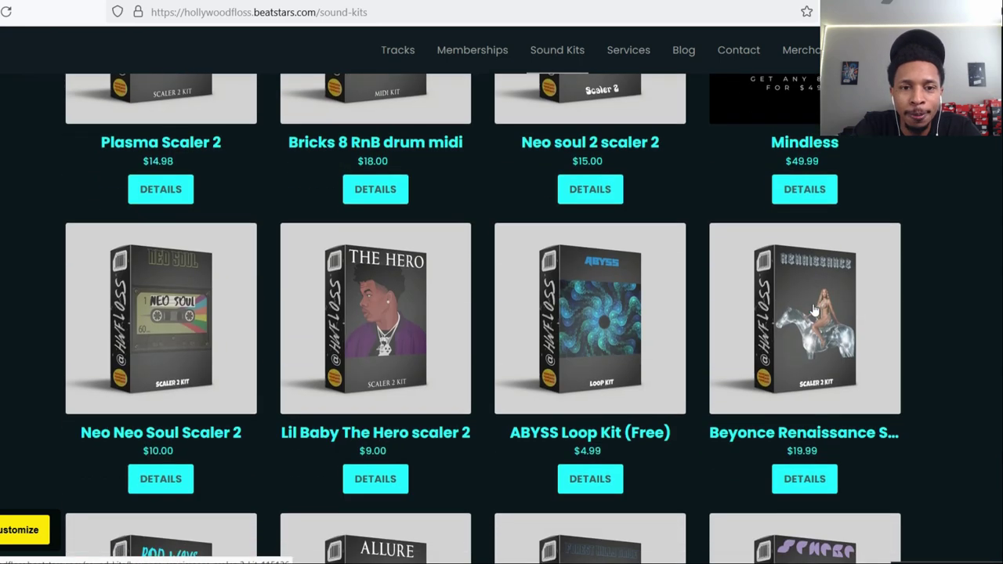
{"action": "scroll", "scroll_direction": "down", "scroll_amount": 3}
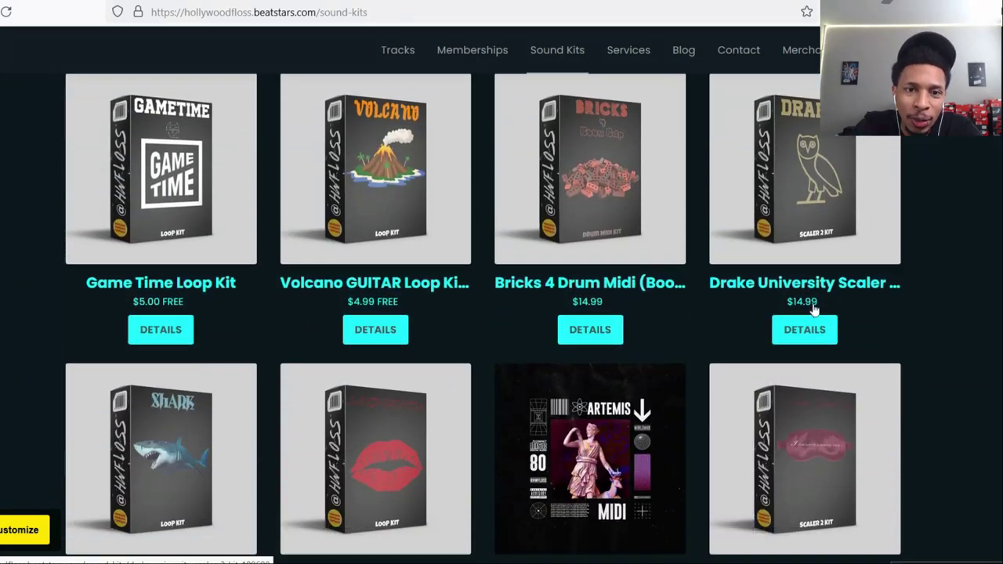
{"action": "scroll", "scroll_direction": "down", "scroll_amount": 3}
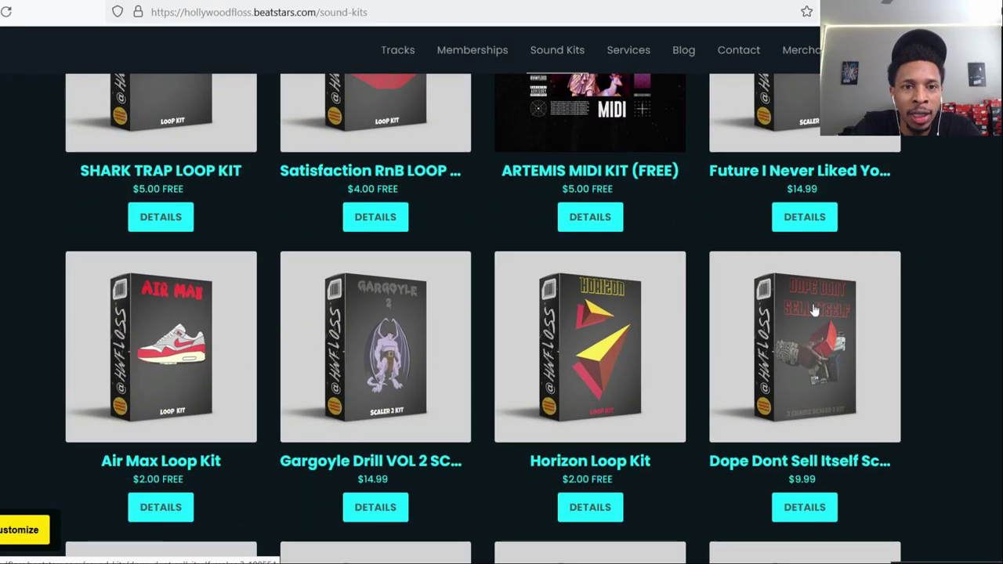
{"action": "scroll", "scroll_direction": "down", "scroll_amount": 3}
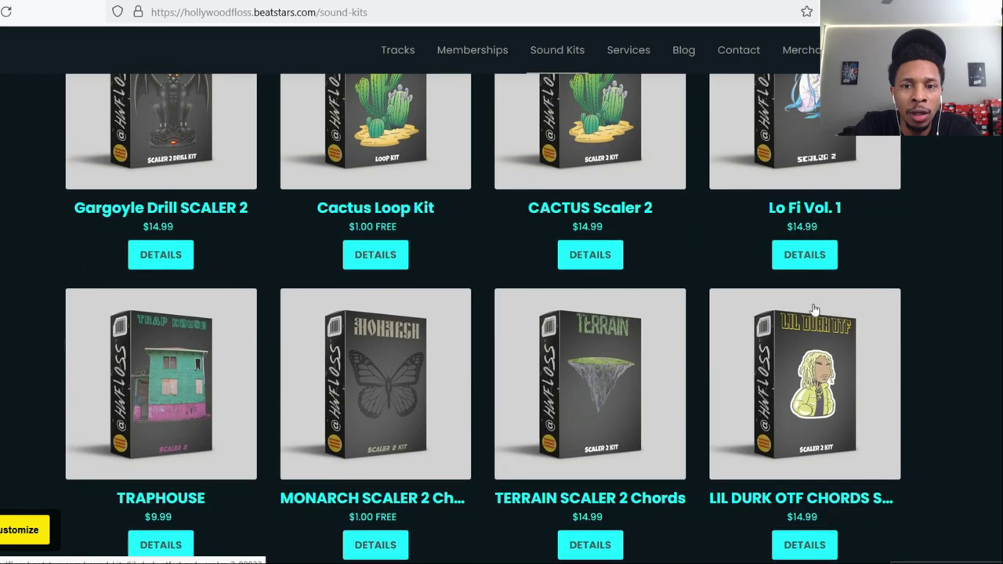
{"action": "scroll", "scroll_direction": "down", "scroll_amount": 3}
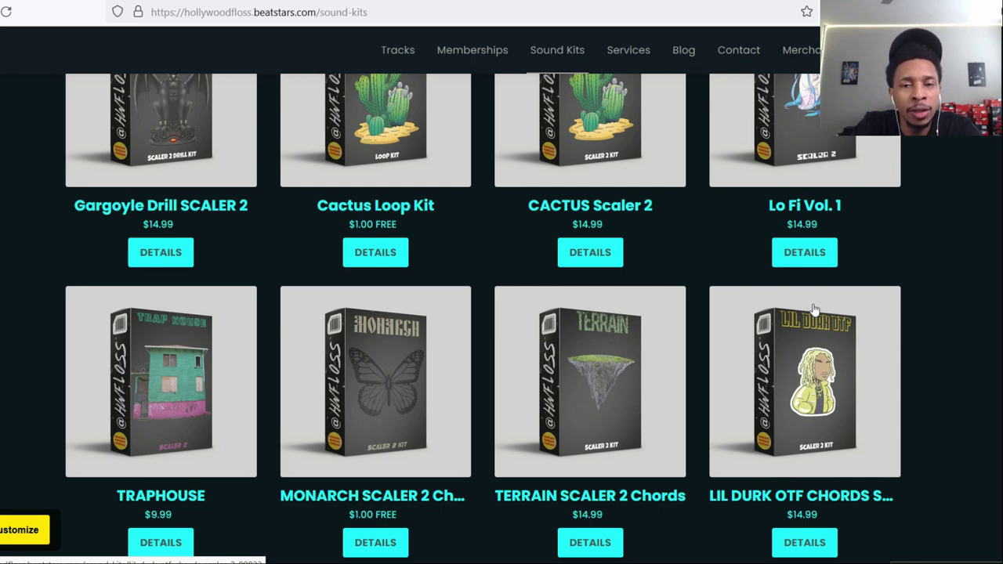
{"action": "scroll", "scroll_direction": "down", "scroll_amount": 3}
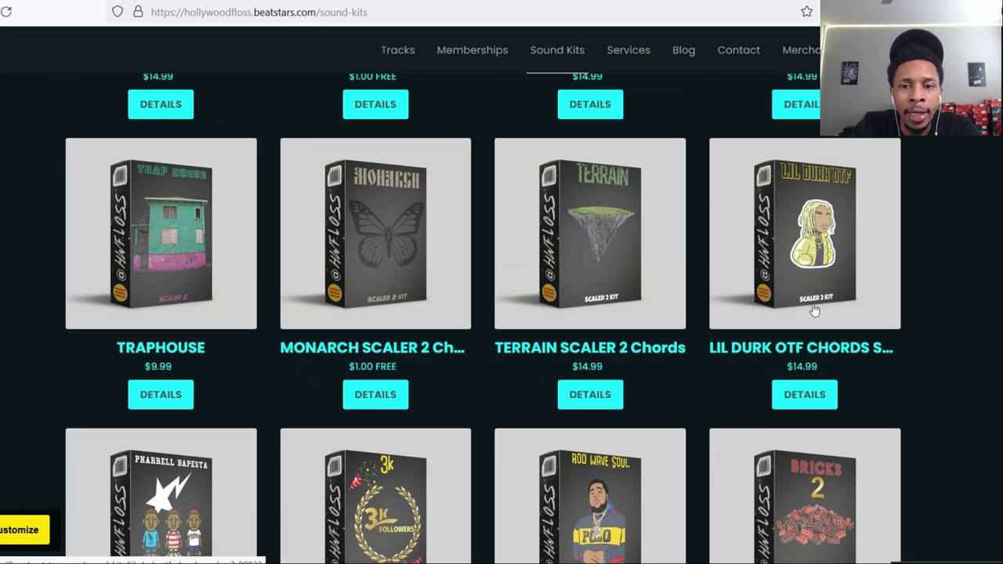
{"action": "scroll", "scroll_direction": "down", "scroll_amount": 3}
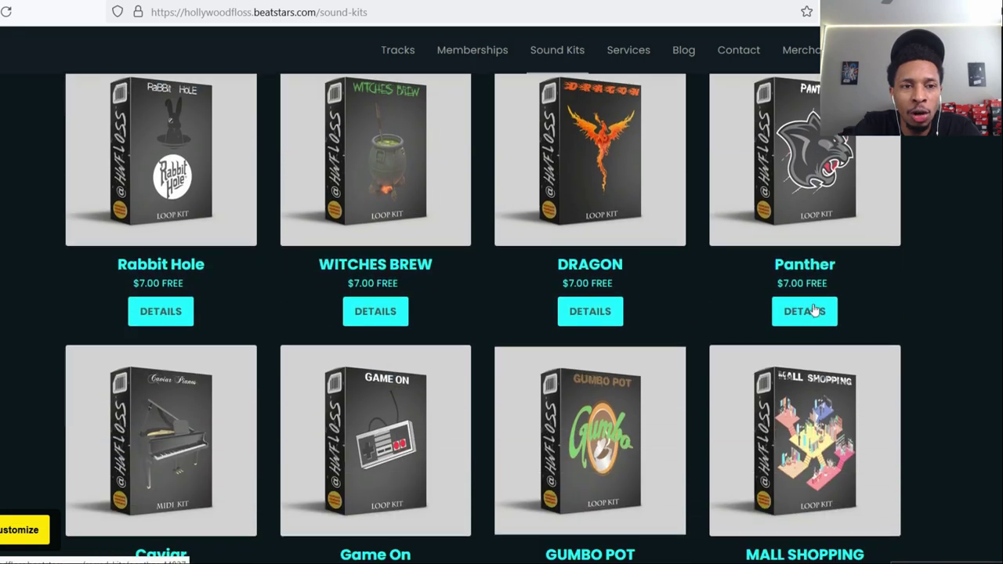
{"action": "scroll", "scroll_direction": "down", "scroll_amount": 3}
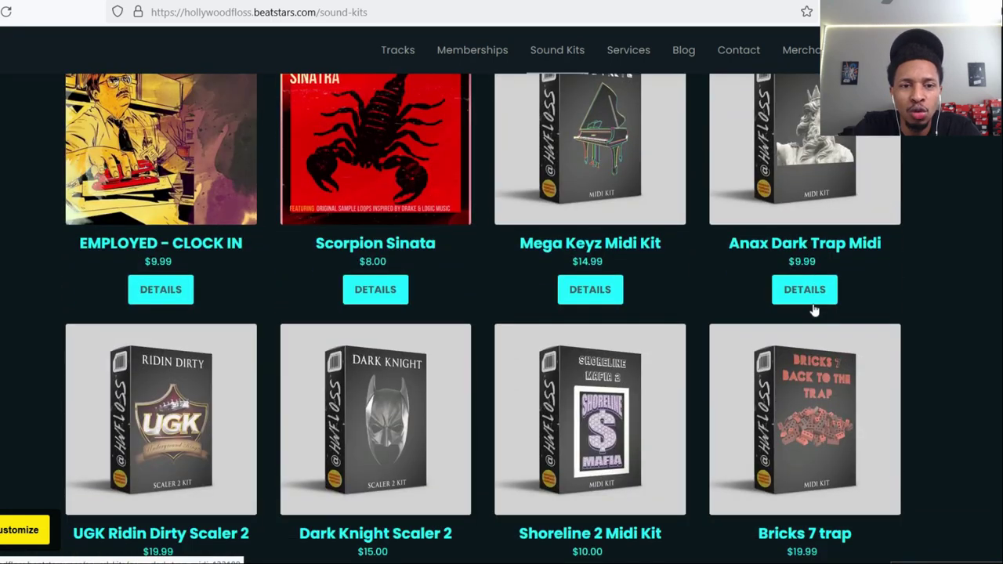
{"action": "scroll", "scroll_direction": "down", "scroll_amount": 3}
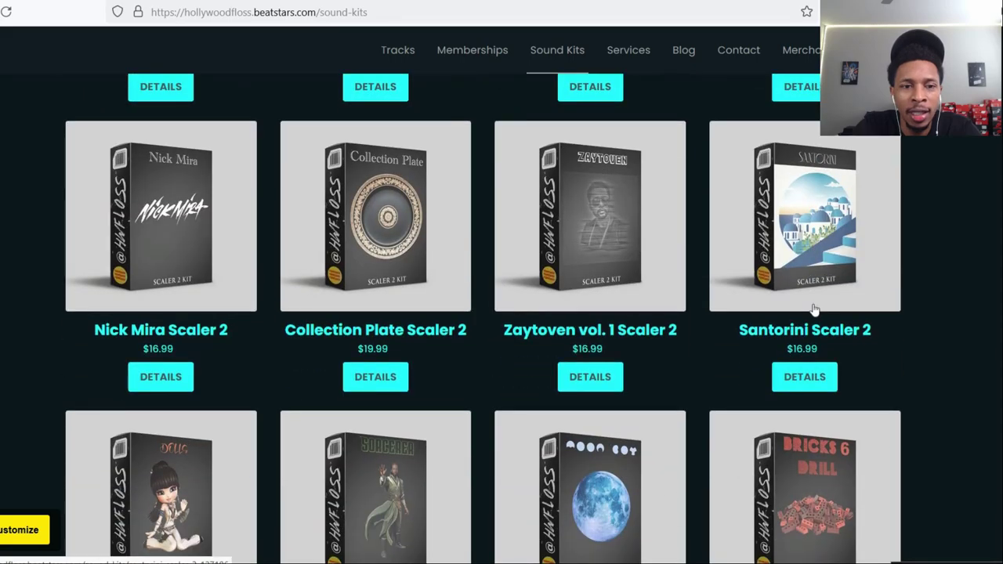
{"action": "scroll", "scroll_direction": "down", "scroll_amount": 3}
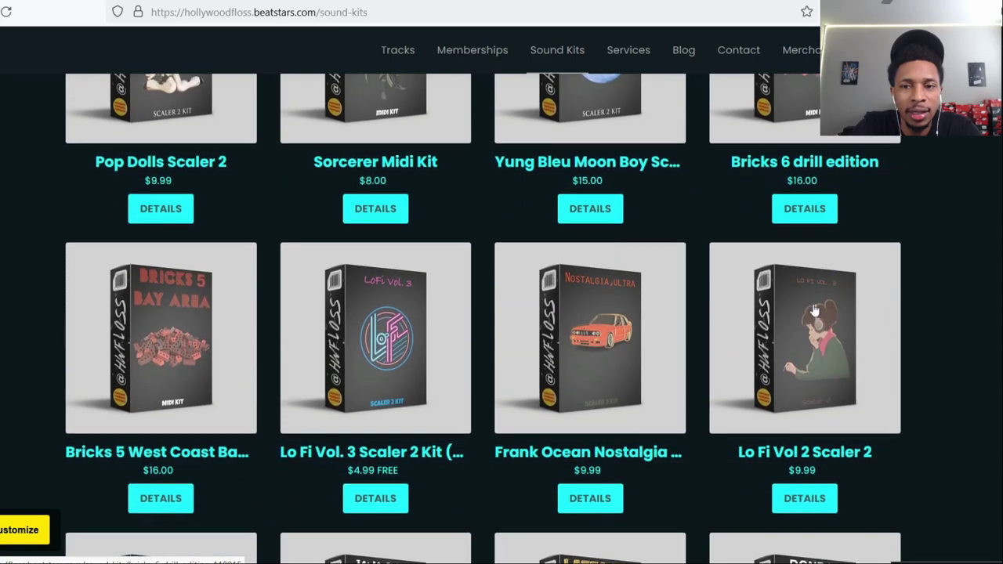
{"action": "scroll", "scroll_direction": "down", "scroll_amount": 3}
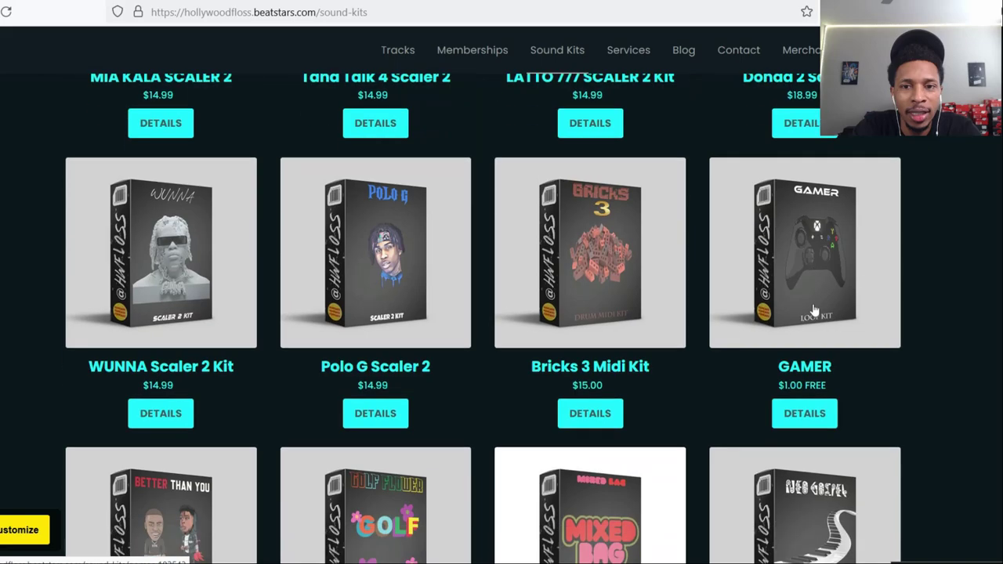
{"action": "scroll", "scroll_direction": "down", "scroll_amount": 3}
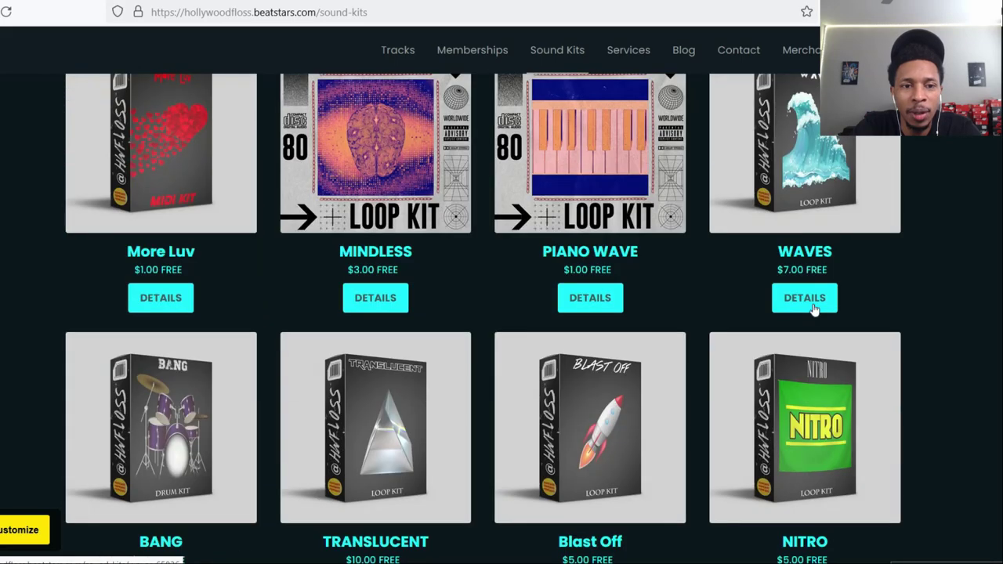
{"action": "scroll", "scroll_direction": "down", "scroll_amount": 3}
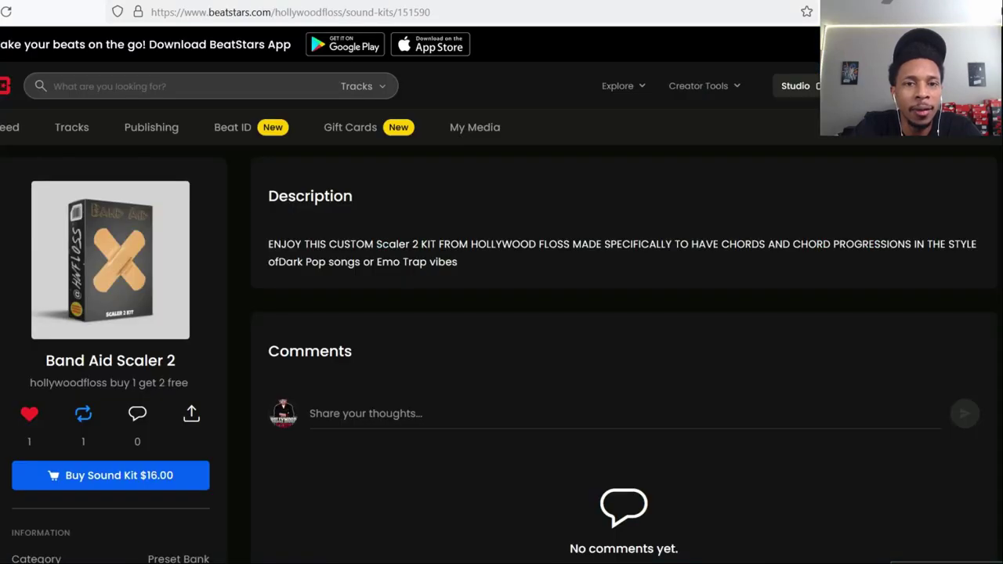
{"action": "mouse_move", "coordinate": [392, 353]}
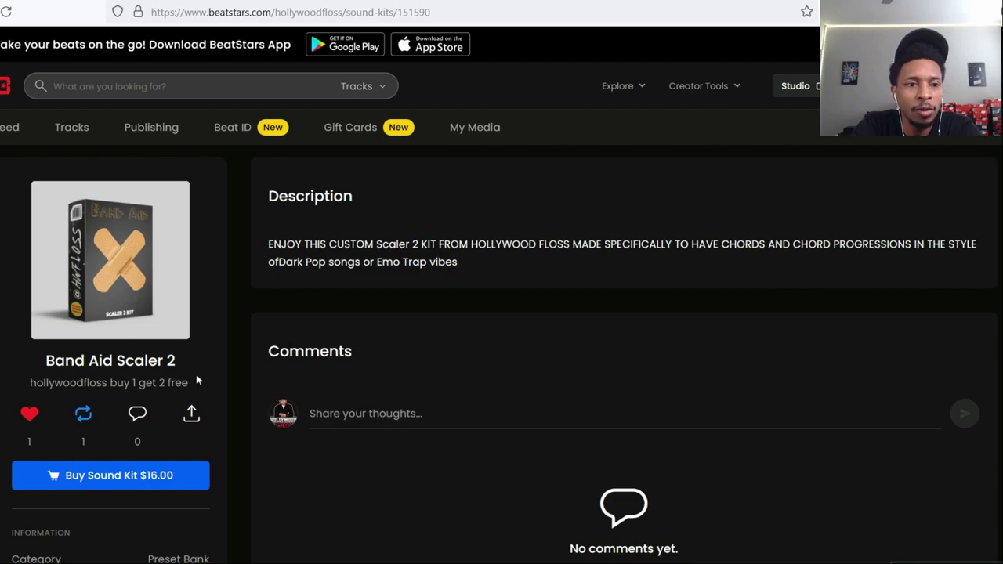
- Show the Band Aid Scaler 2 kit's details page with its $16.00 buy option
{"action": "left_click", "coordinate": [83, 413]}
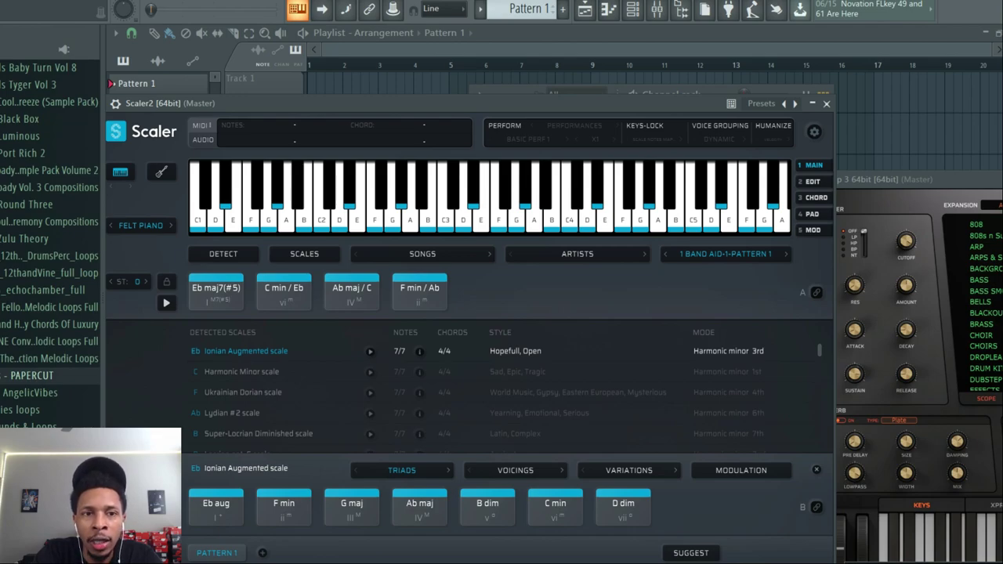
{"action": "mouse_move", "coordinate": [655, 290]}
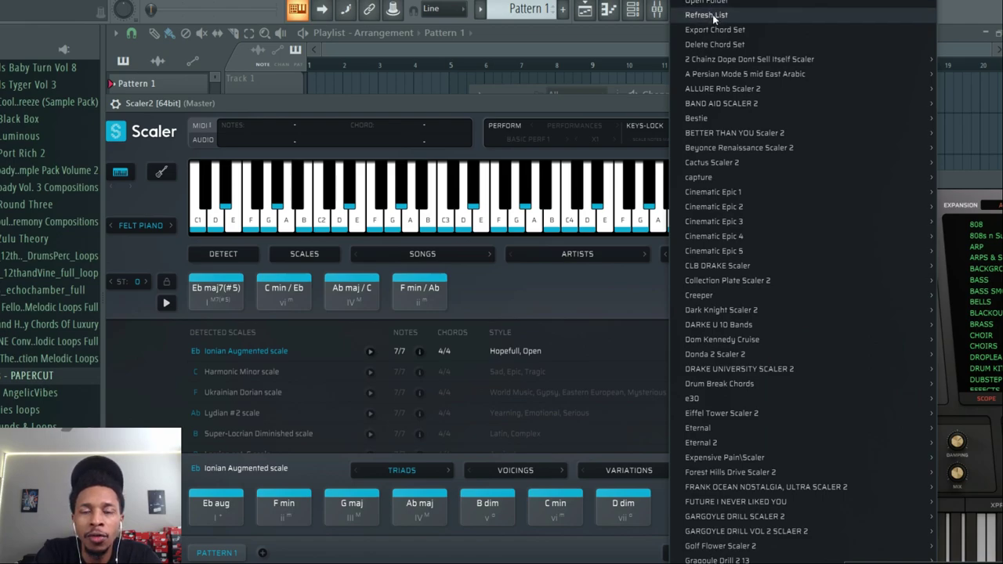
- Load the BAND AID SCALER 2 chord set in Scaler and audition two chords of pattern 1
{"action": "left_click", "coordinate": [720, 103]}
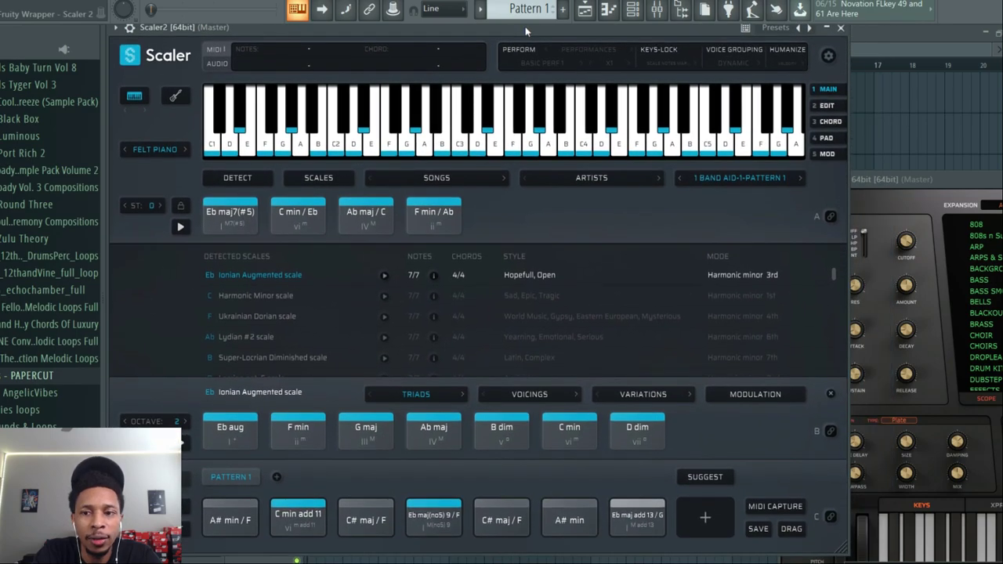
{"action": "left_click", "coordinate": [229, 213]}
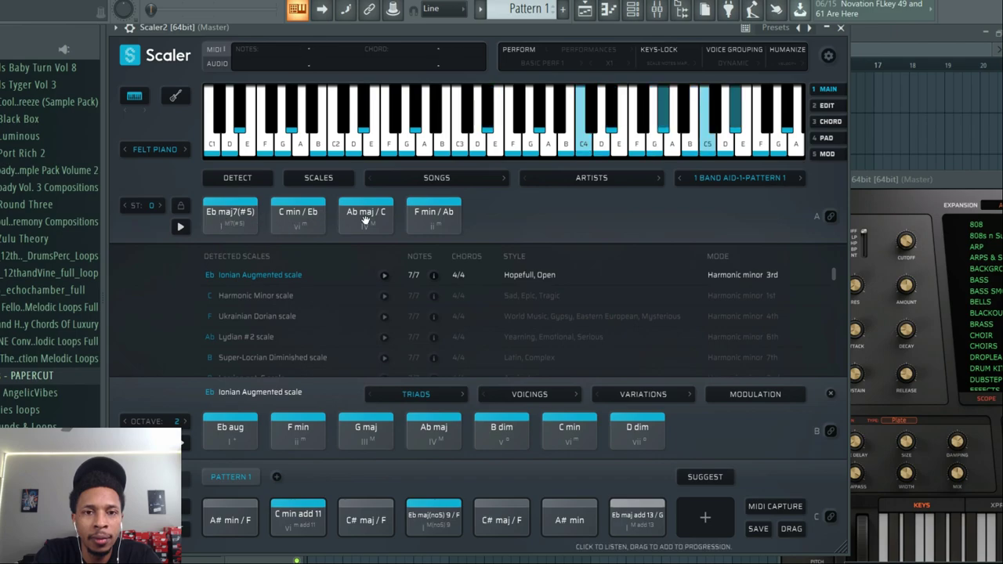
{"action": "left_click", "coordinate": [433, 216]}
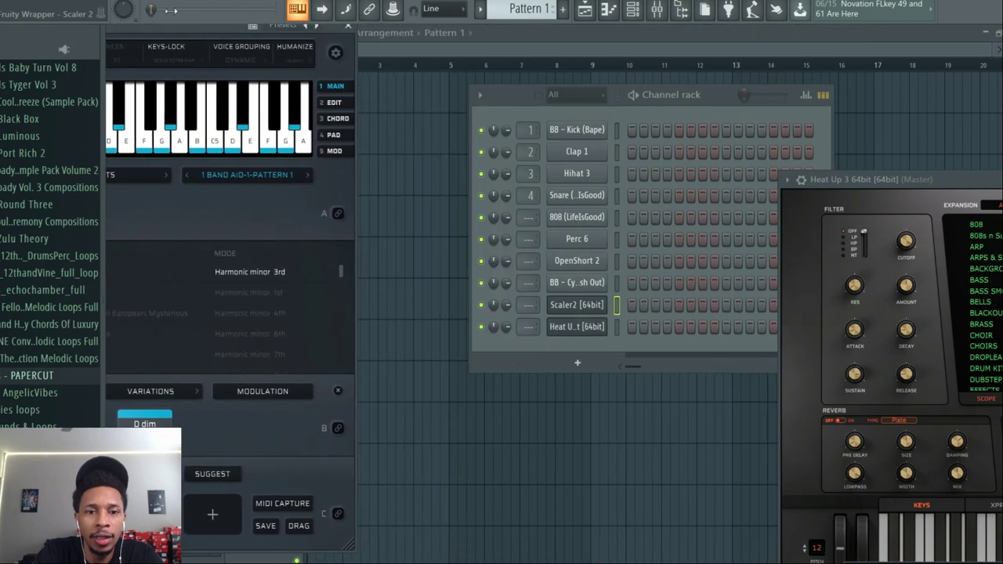
- Audition Heat Up 3 guitar presets from the instrument's sound category list
{"action": "left_click", "coordinate": [576, 327]}
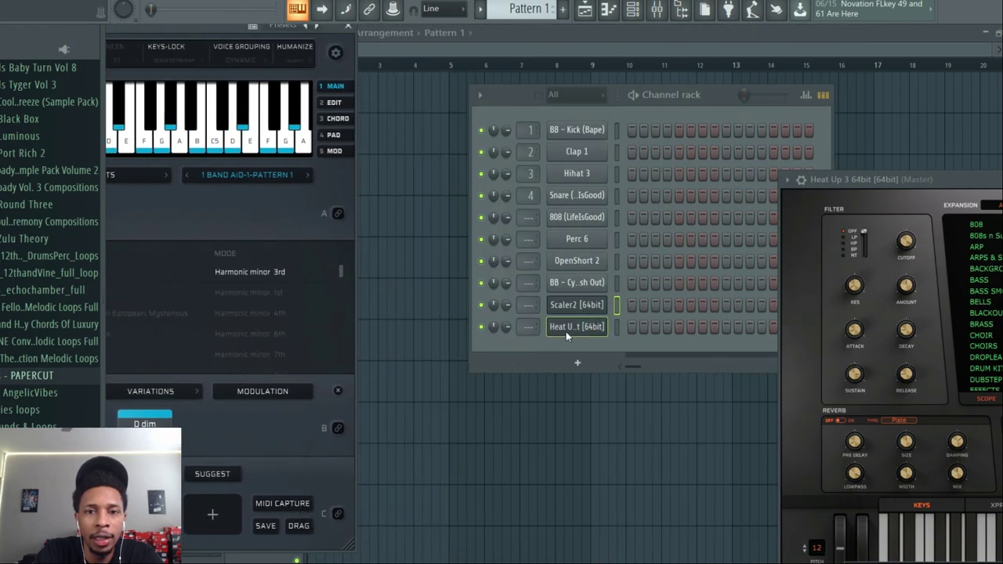
{"action": "left_click", "coordinate": [577, 328]}
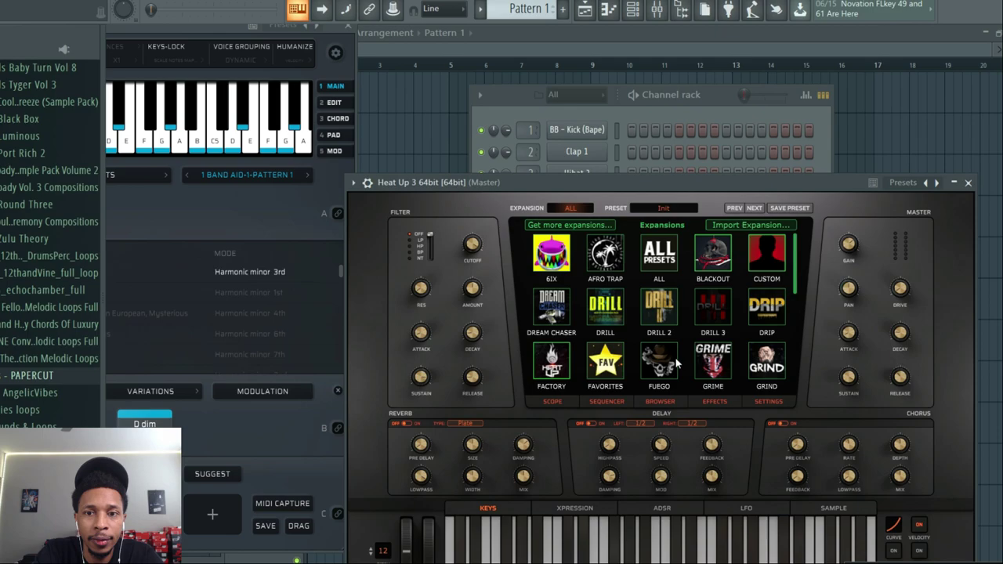
{"action": "left_click", "coordinate": [658, 361]}
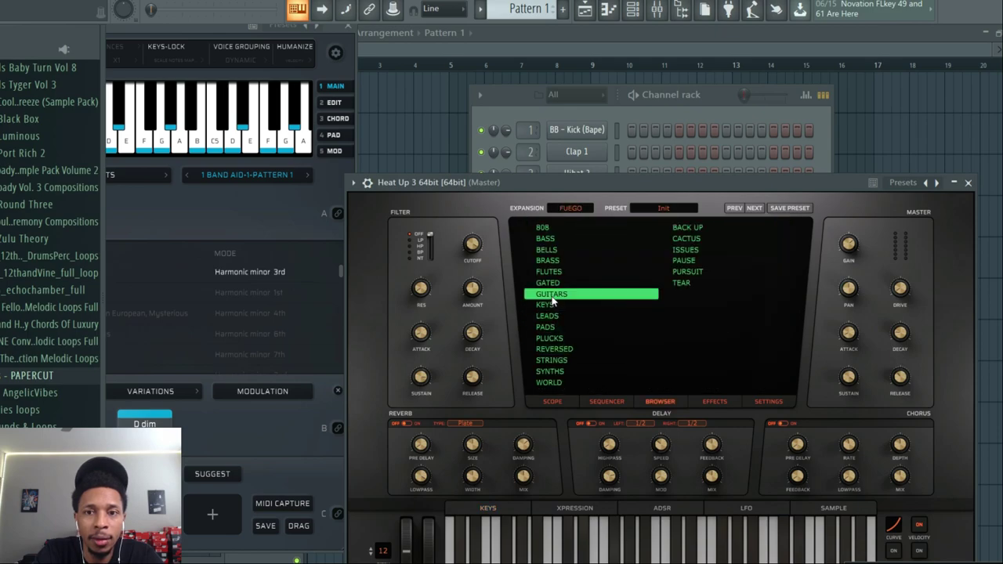
{"action": "left_click", "coordinate": [680, 282]}
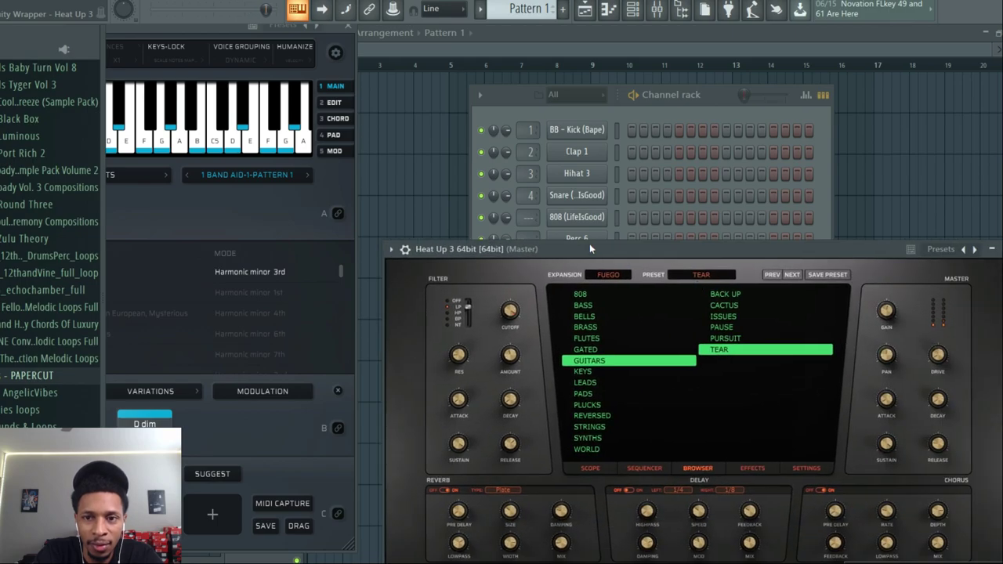
{"action": "left_click", "coordinate": [723, 338]}
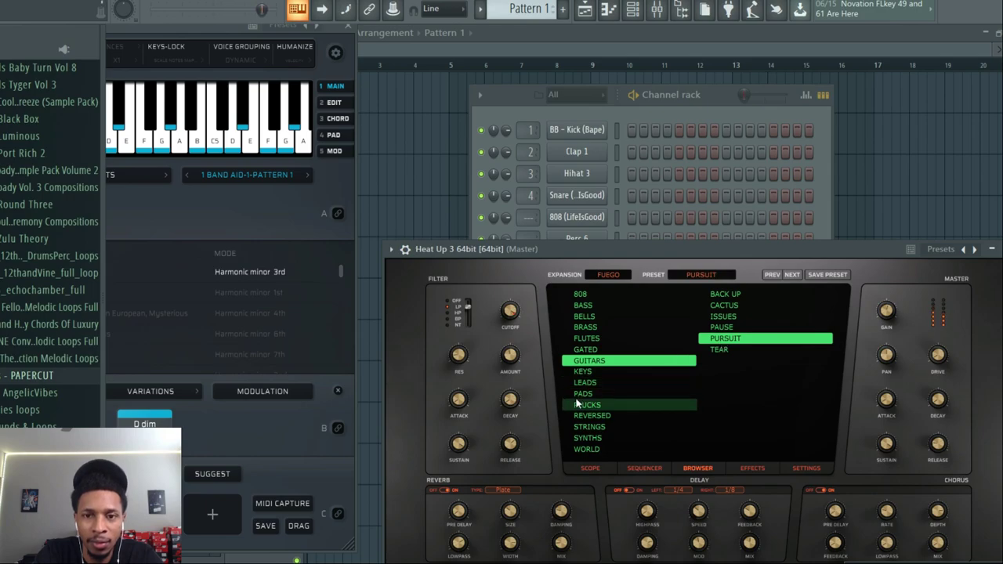
- Switch Heat Up 3 to the Pads category and audition a pad preset
{"action": "left_click", "coordinate": [583, 393]}
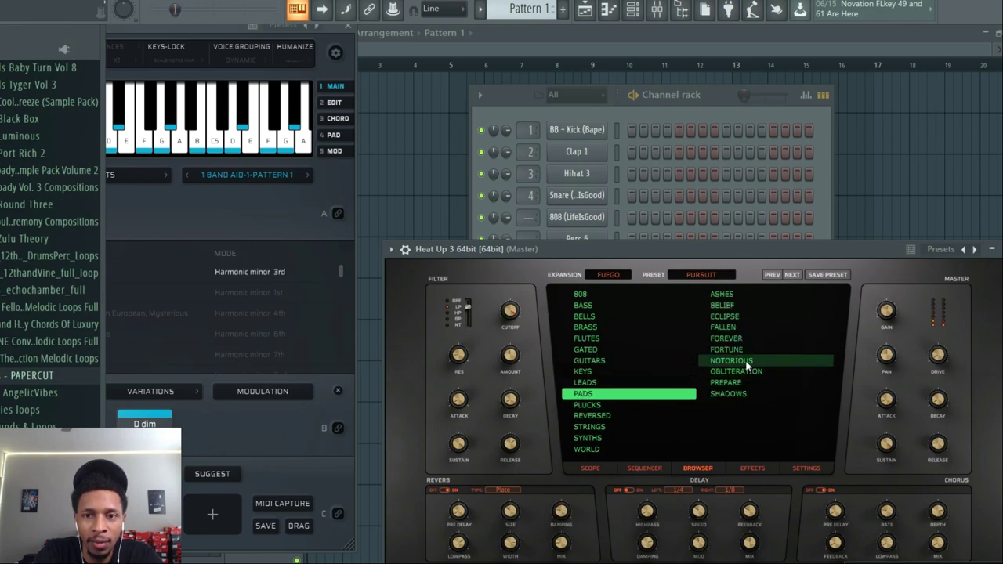
{"action": "left_click", "coordinate": [730, 360]}
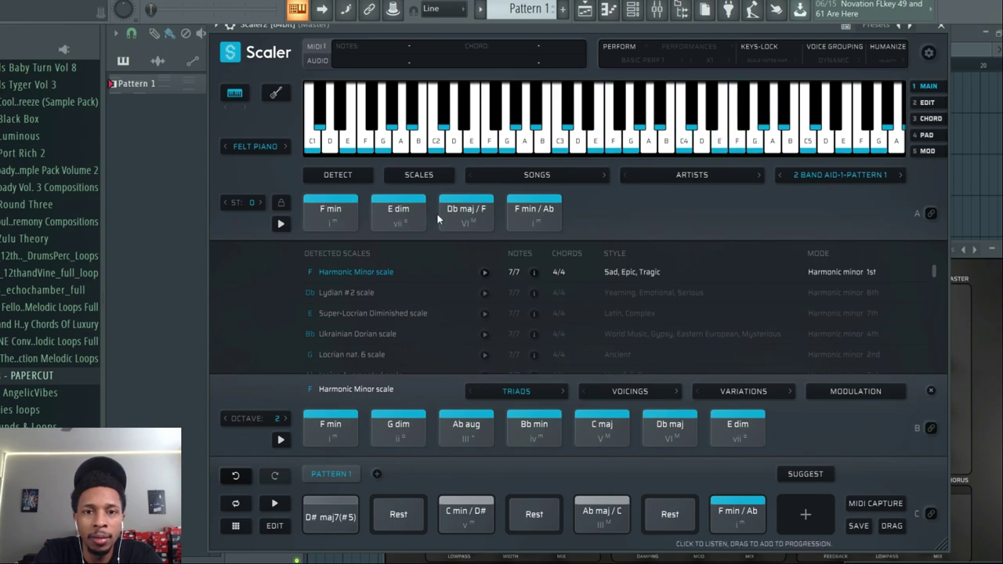
- Audition a chord of the second Band Aid progression before placing it on Heat Up 3
{"action": "left_click", "coordinate": [533, 213]}
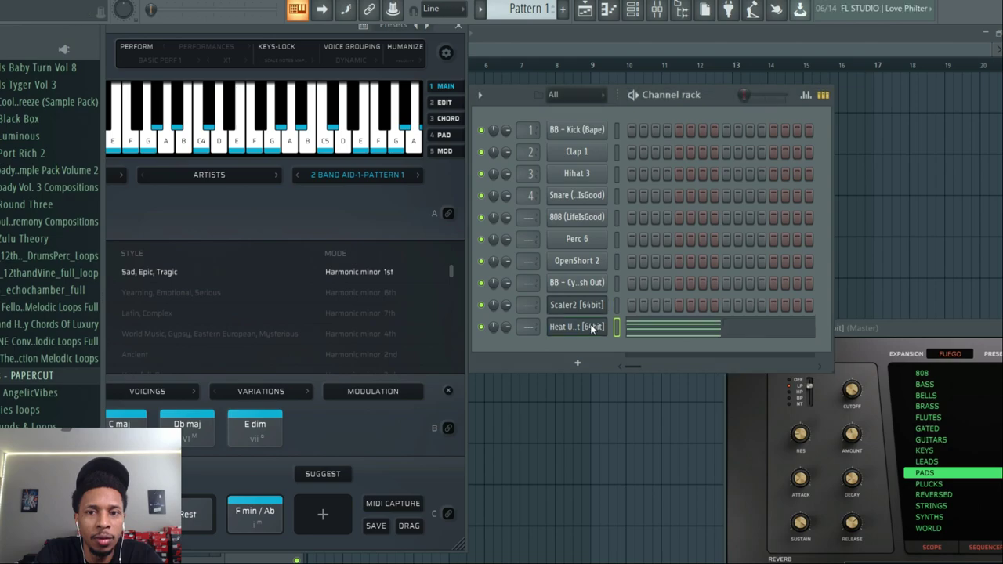
- View the progression's chord notes in the Heat Up 3 piano roll, then return to the Channel rack
{"action": "double_click", "coordinate": [577, 328]}
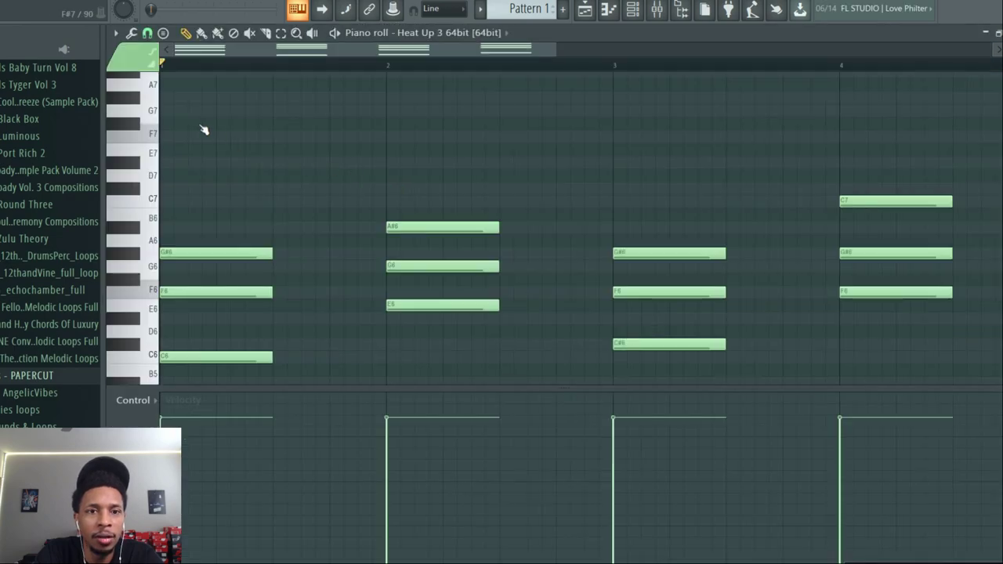
{"action": "scroll", "scroll_direction": "down", "scroll_amount": 3}
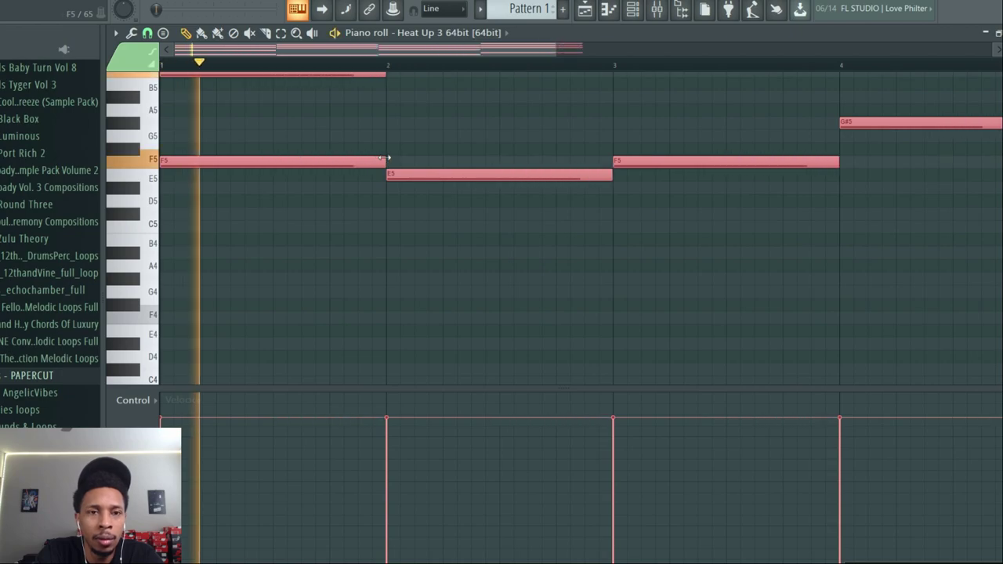
{"action": "left_click", "coordinate": [633, 10]}
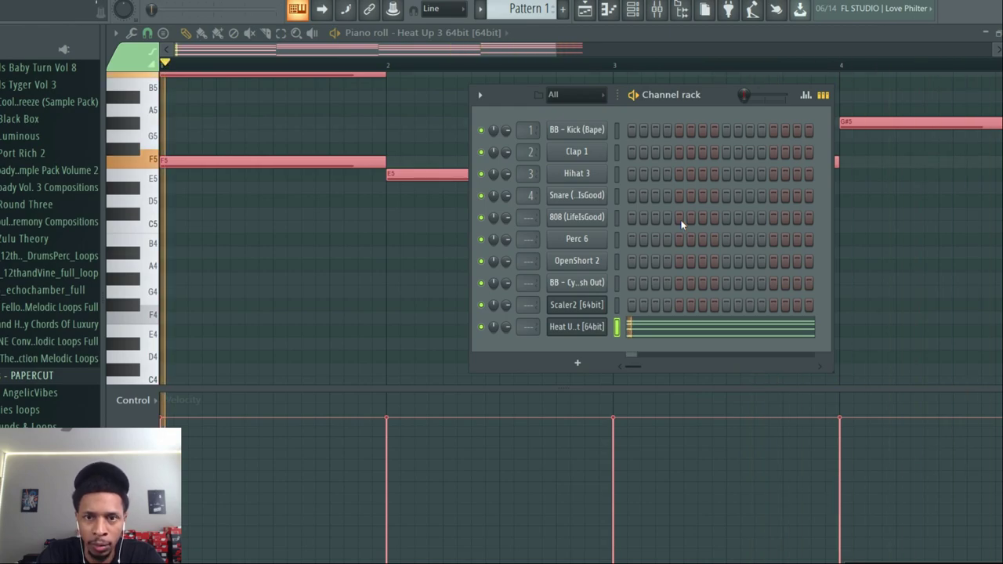
- Audition Heat Up 3 keys presets such as Float and Idols against the progression, ending on the Reversed category
{"action": "left_click", "coordinate": [576, 328]}
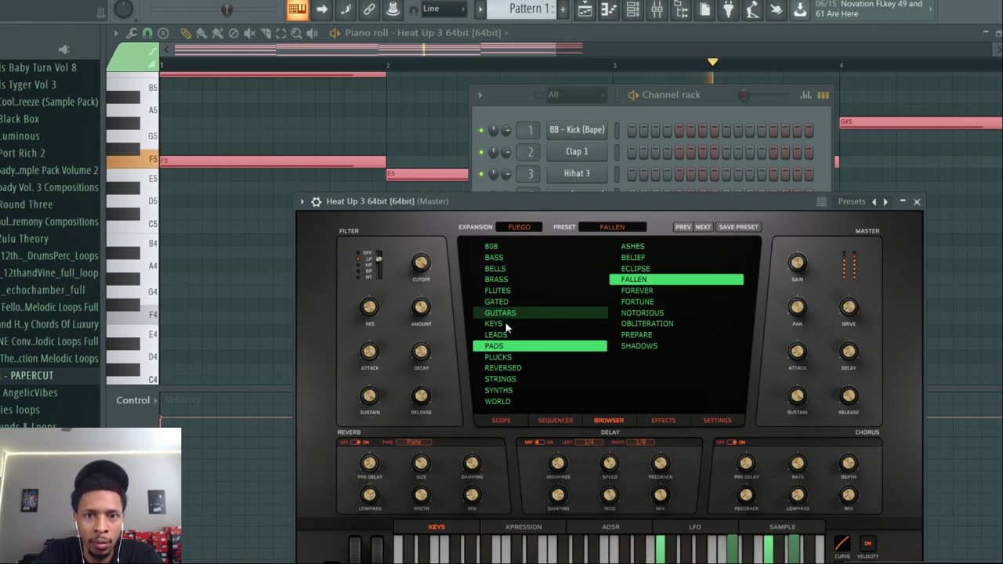
{"action": "left_click", "coordinate": [493, 323]}
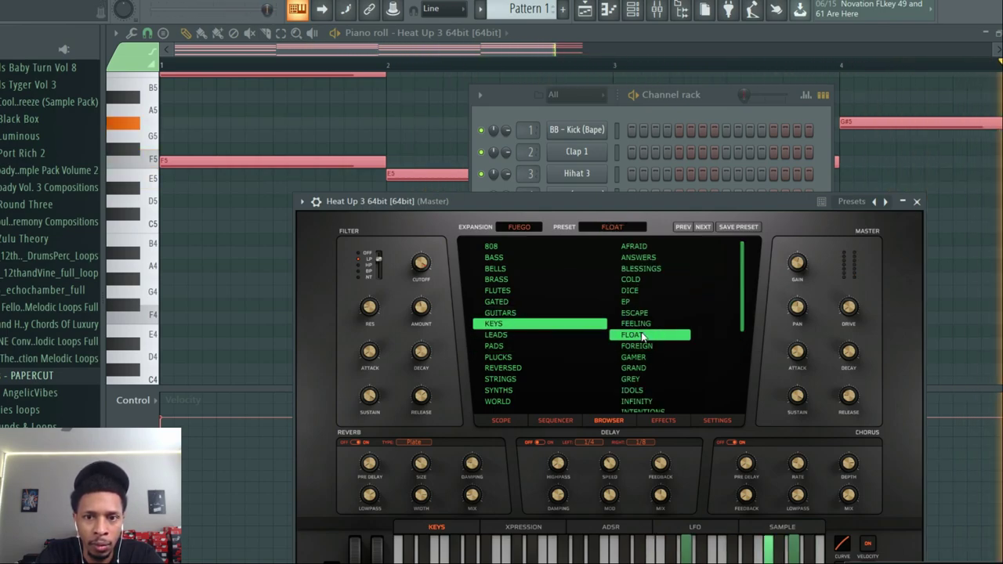
{"action": "left_click", "coordinate": [635, 335]}
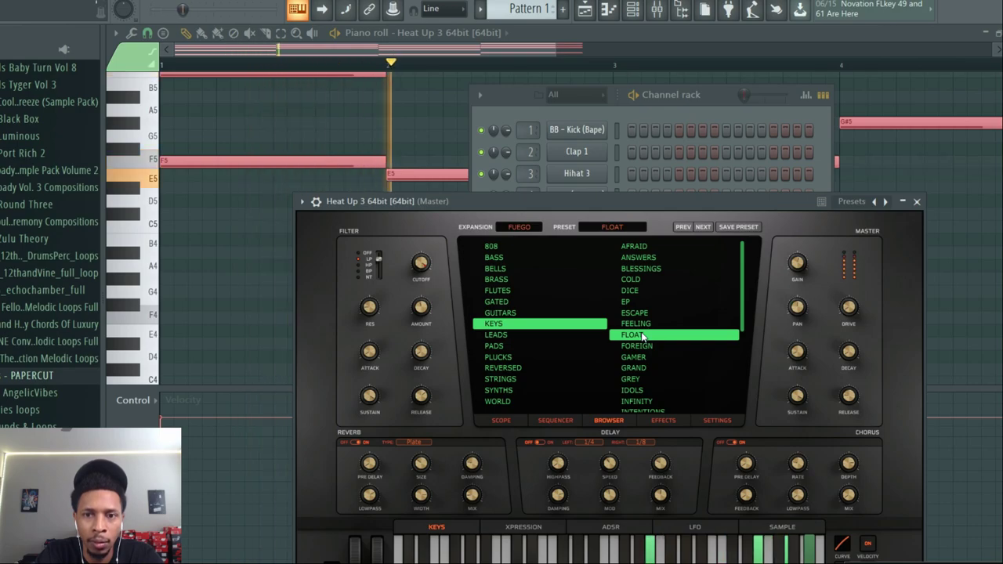
{"action": "left_click", "coordinate": [631, 389]}
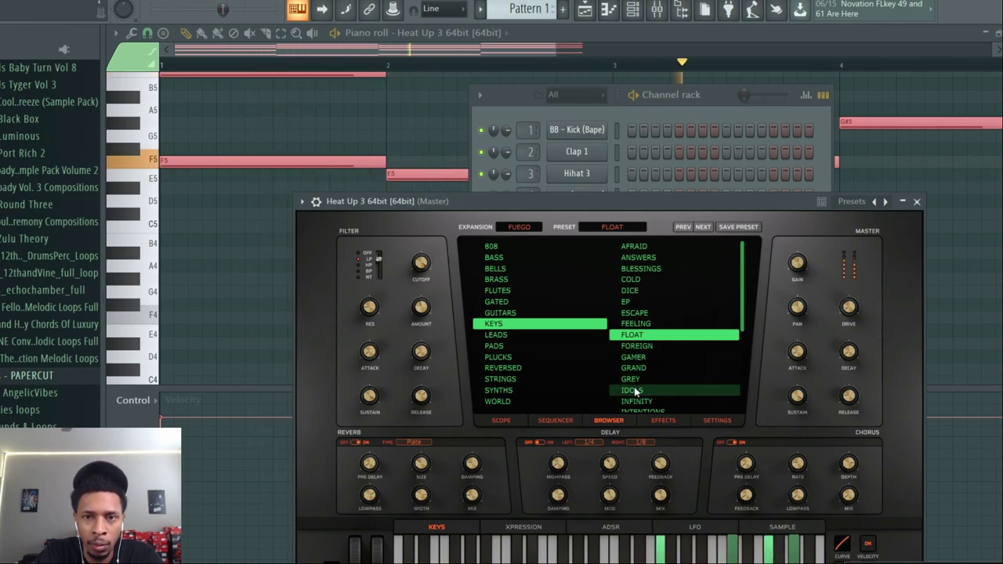
{"action": "left_click", "coordinate": [630, 390]}
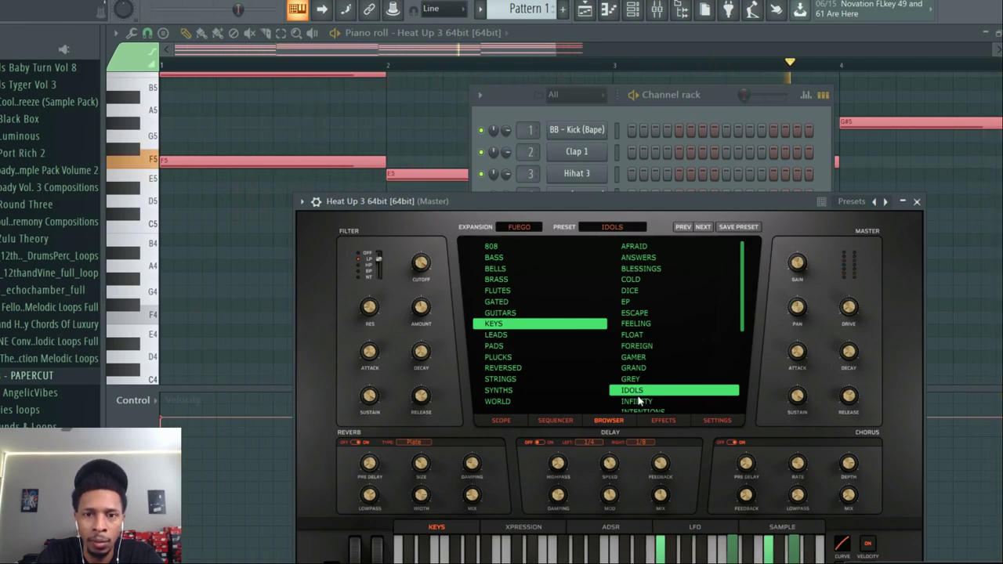
{"action": "left_click", "coordinate": [636, 401]}
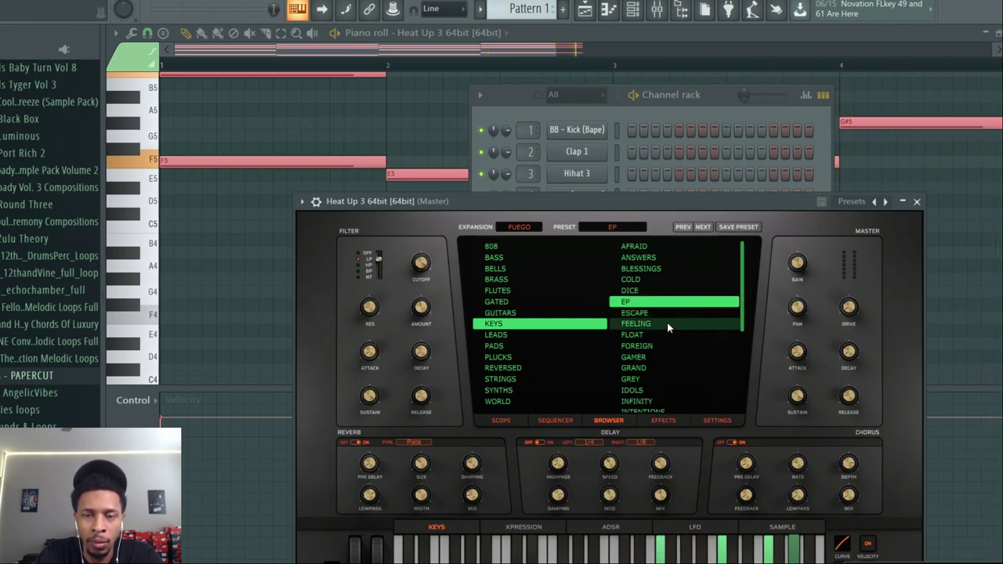
{"action": "left_click", "coordinate": [634, 314]}
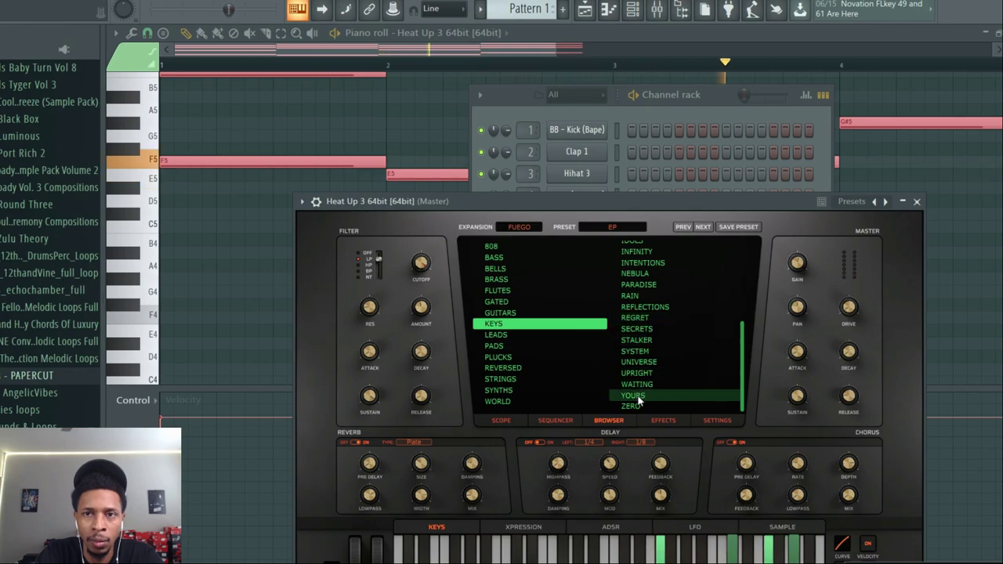
{"action": "left_click", "coordinate": [633, 395]}
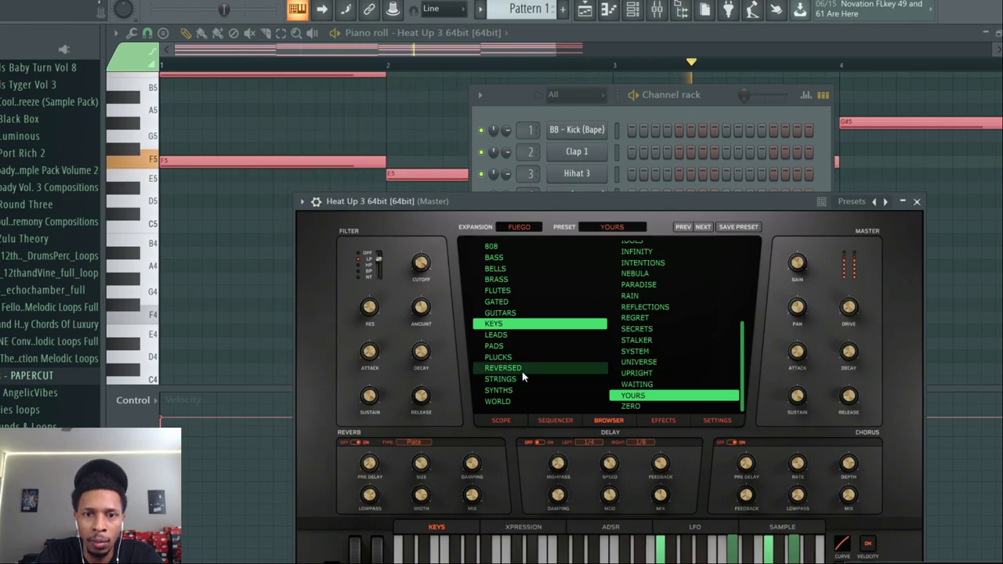
{"action": "left_click", "coordinate": [498, 357]}
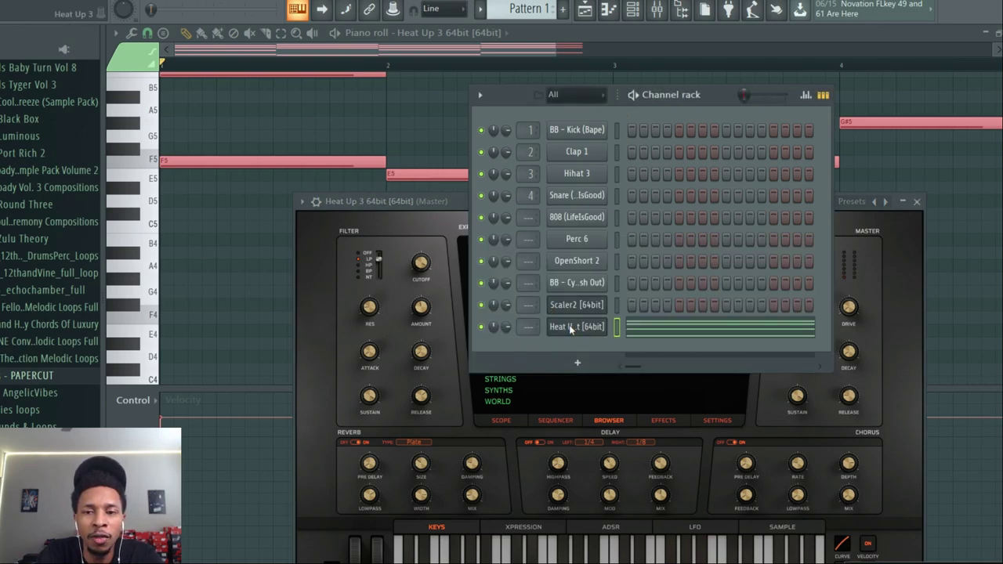
- Reopen Scaler 2 and step through to a further Band Aid progression in Bb minor
{"action": "left_click", "coordinate": [577, 304]}
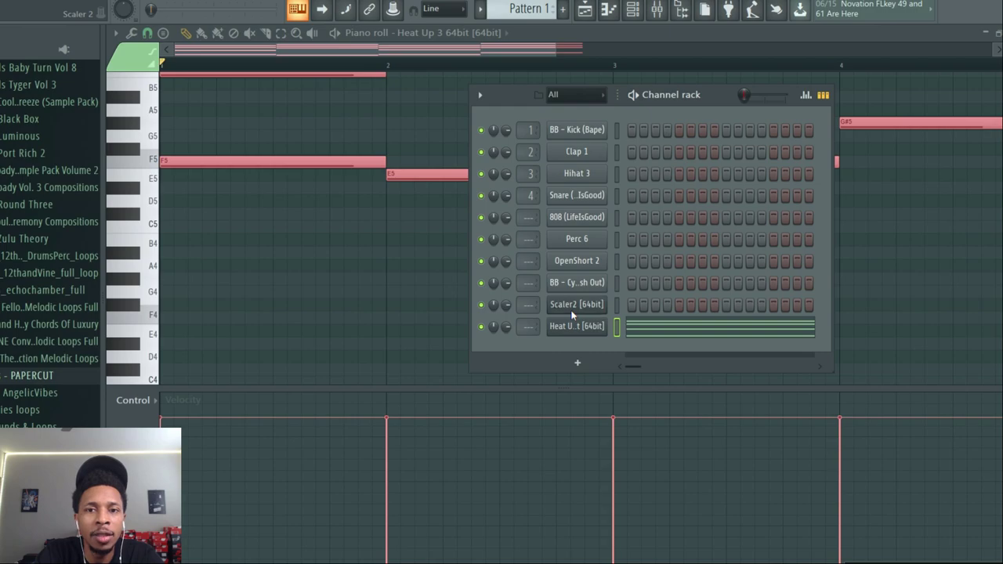
{"action": "left_click", "coordinate": [577, 304]}
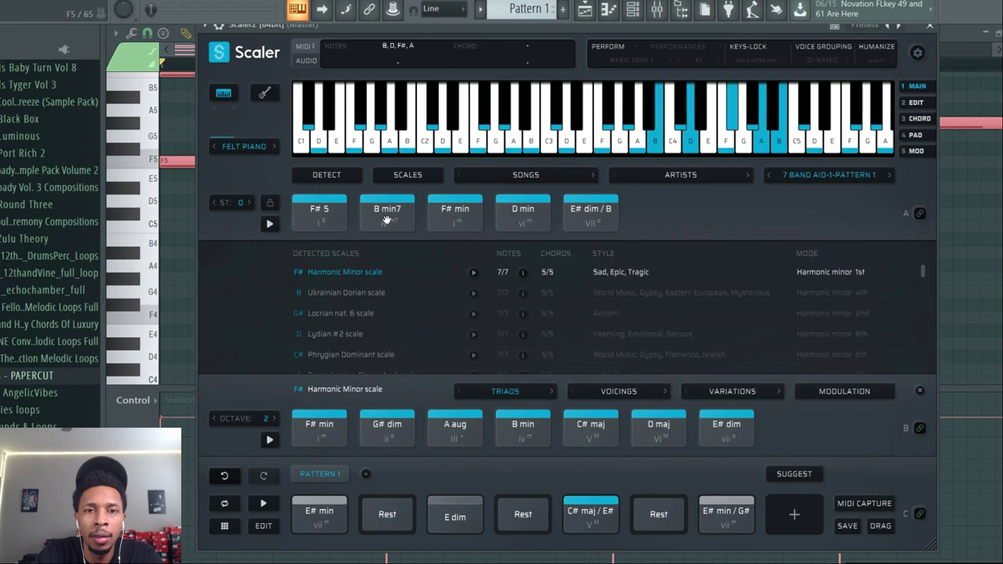
{"action": "left_click", "coordinate": [523, 214]}
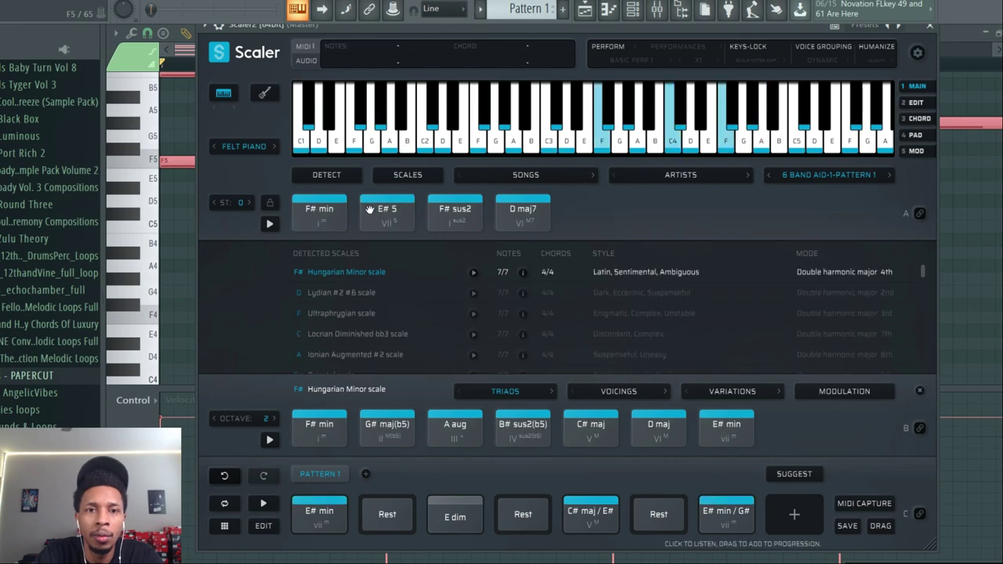
{"action": "left_click", "coordinate": [523, 212]}
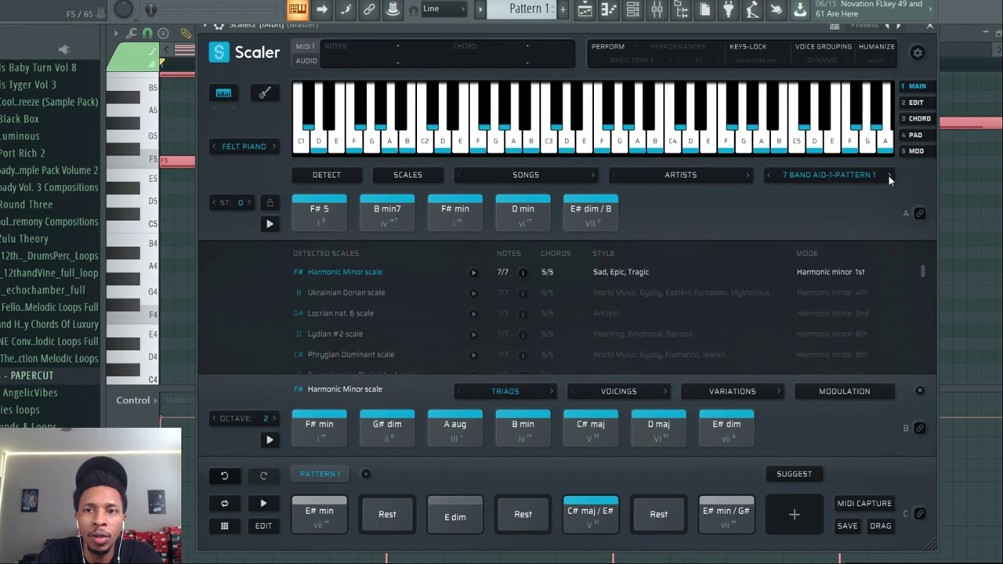
{"action": "left_click", "coordinate": [890, 174]}
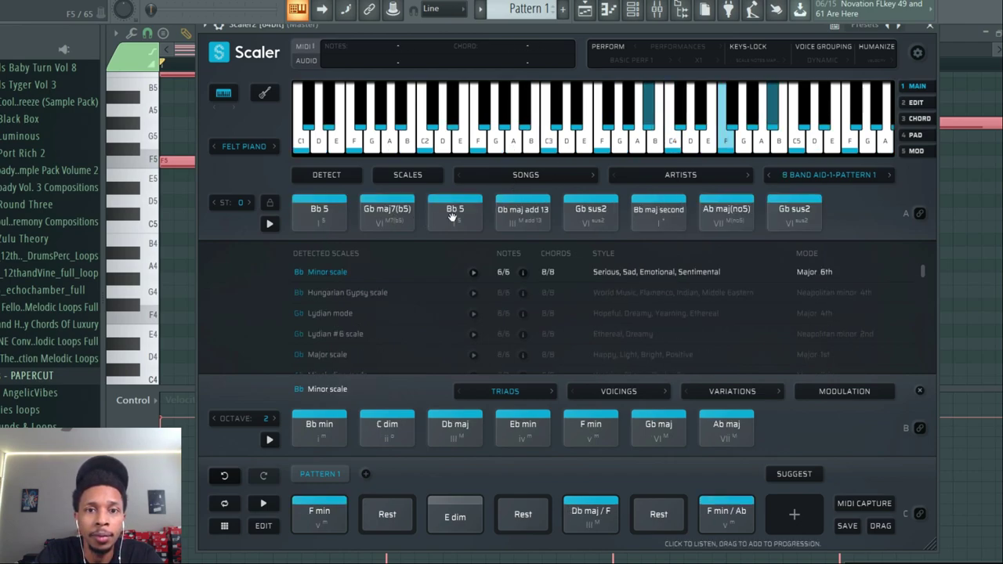
- Audition the Bb5 and Ab maj chords of the Bb minor progression
{"action": "left_click", "coordinate": [589, 213]}
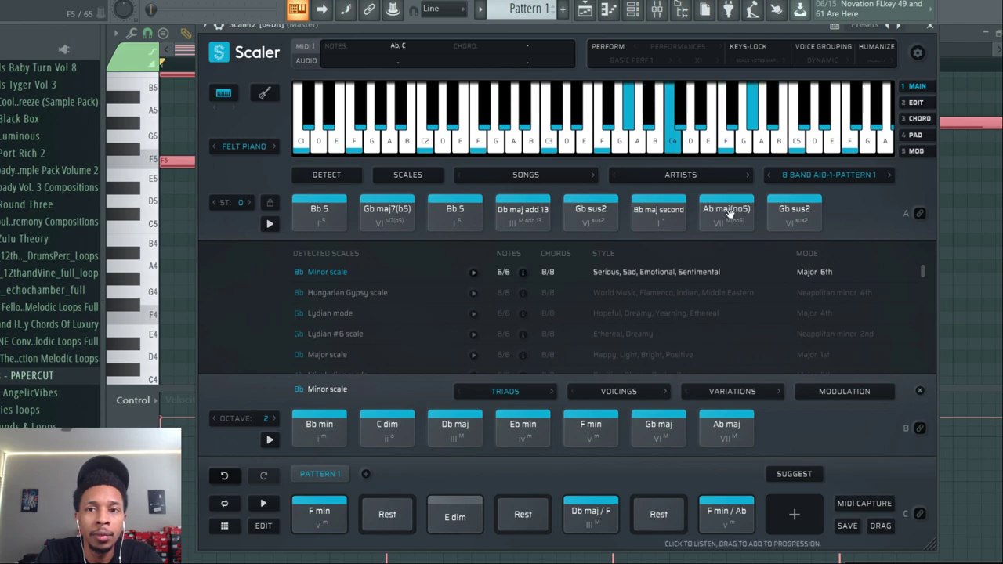
{"action": "left_click", "coordinate": [793, 213]}
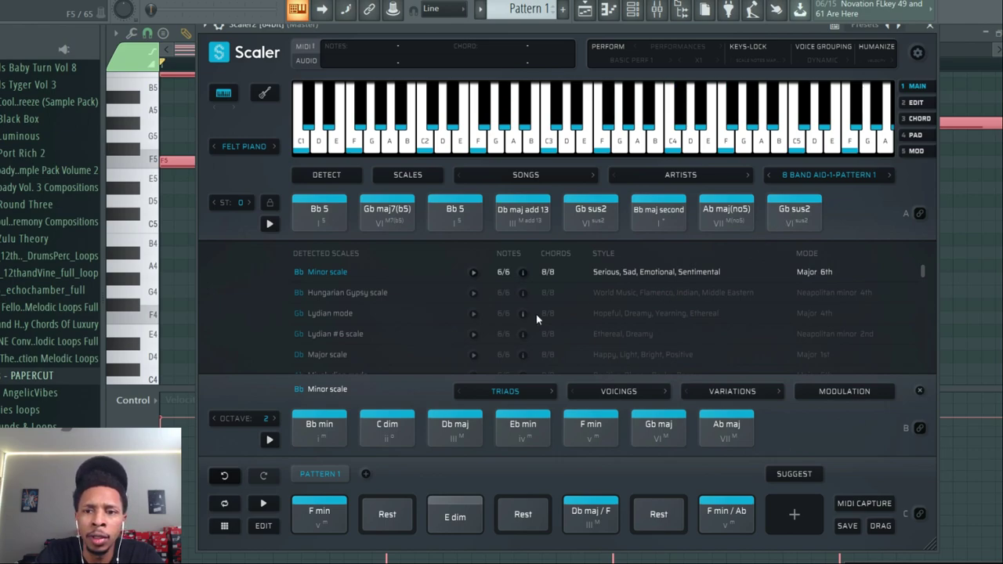
{"action": "mouse_move", "coordinate": [401, 350]}
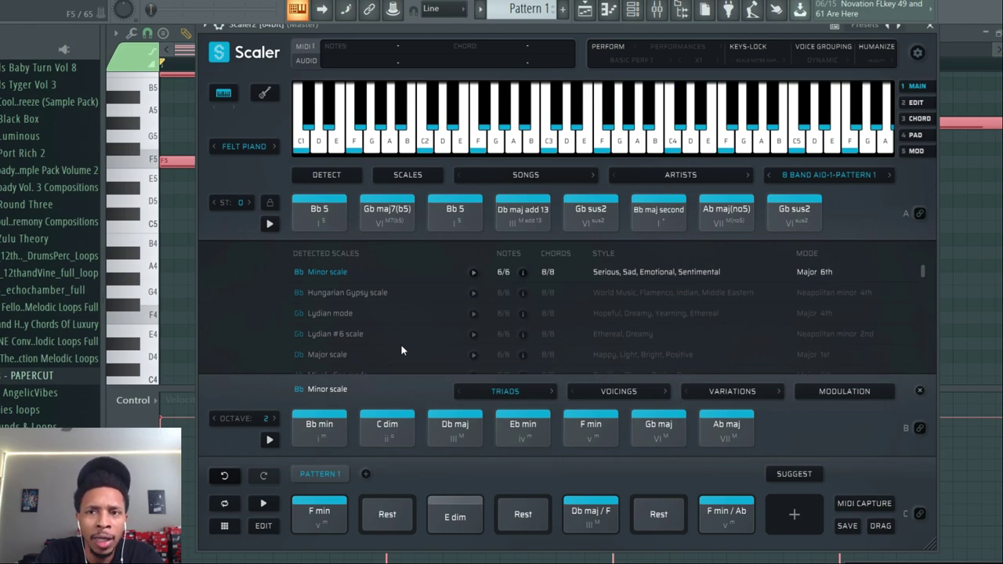
{"action": "mouse_move", "coordinate": [266, 398]}
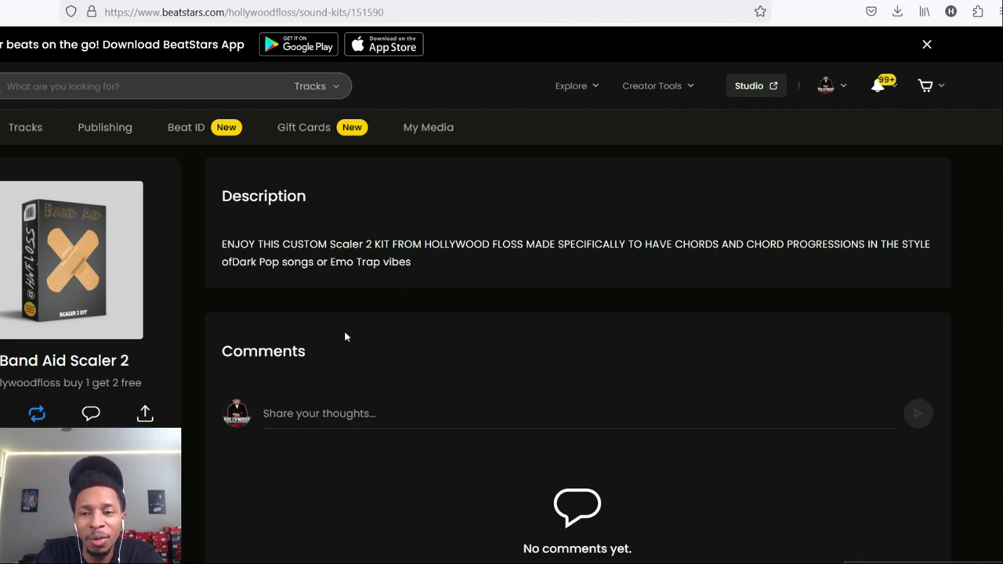
{"action": "mouse_move", "coordinate": [442, 359]}
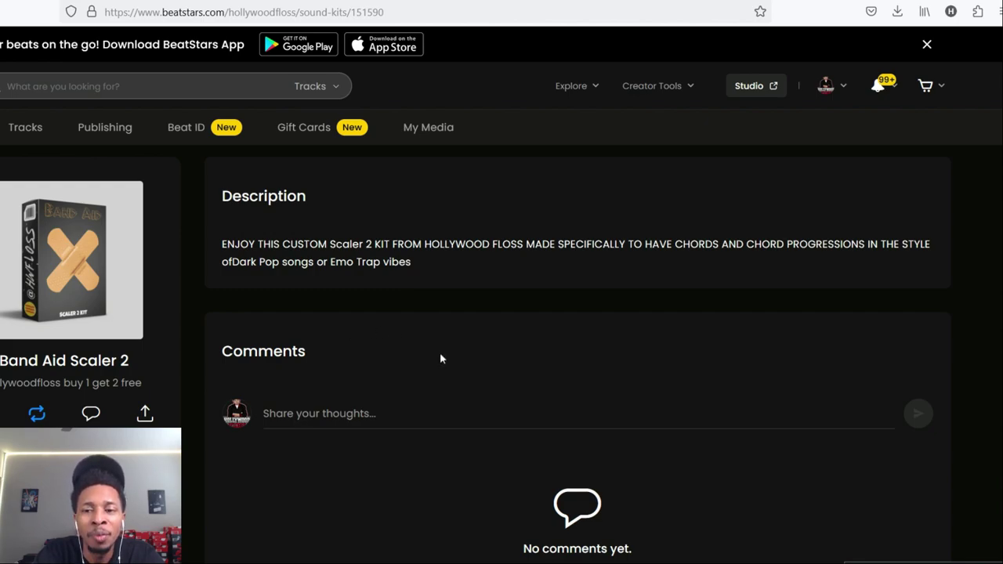